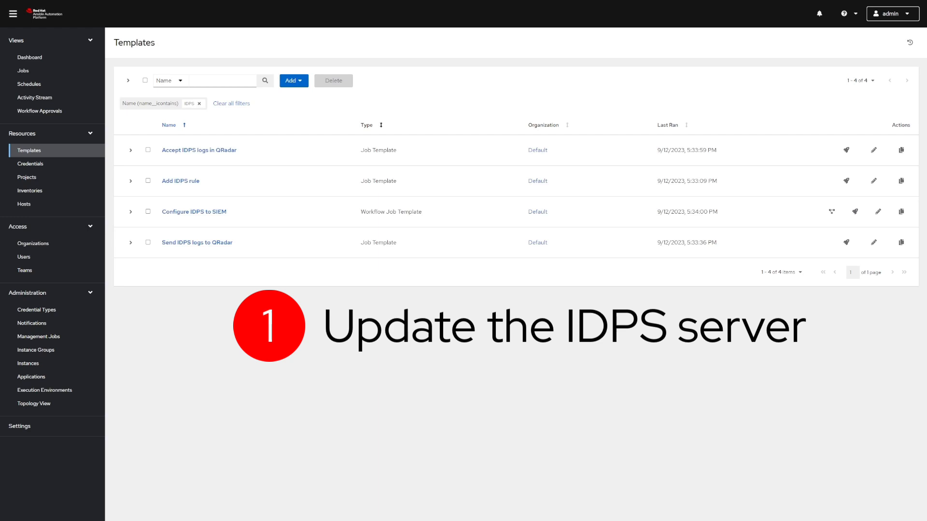
Launch the Add IDPS rule job with its web-attack Snort rule survey
click(846, 180)
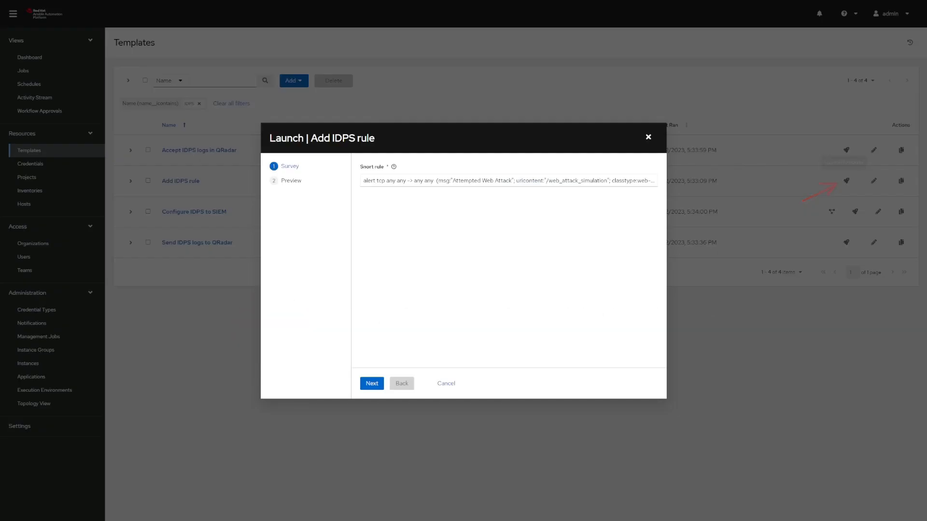
click(372, 384)
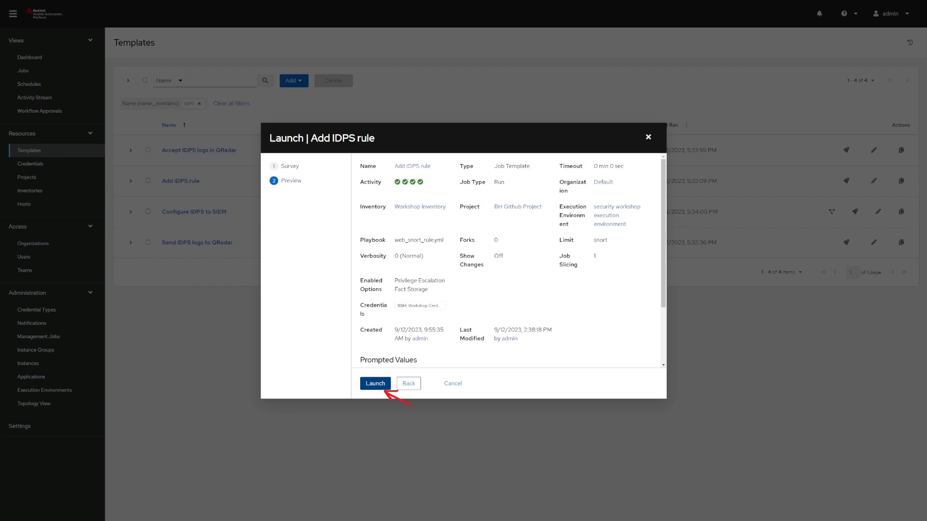
click(375, 383)
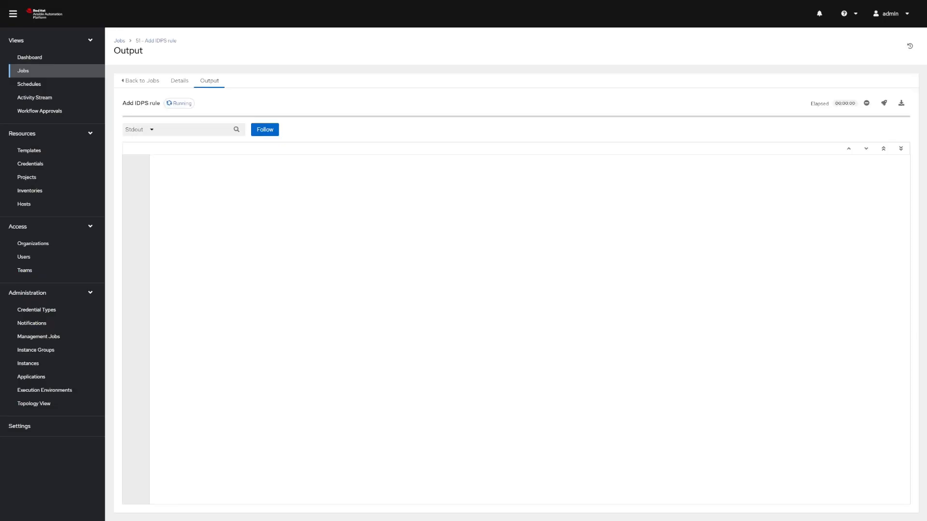
Return to the template list and launch the Configure IDPS to SIEM workflow
click(29, 150)
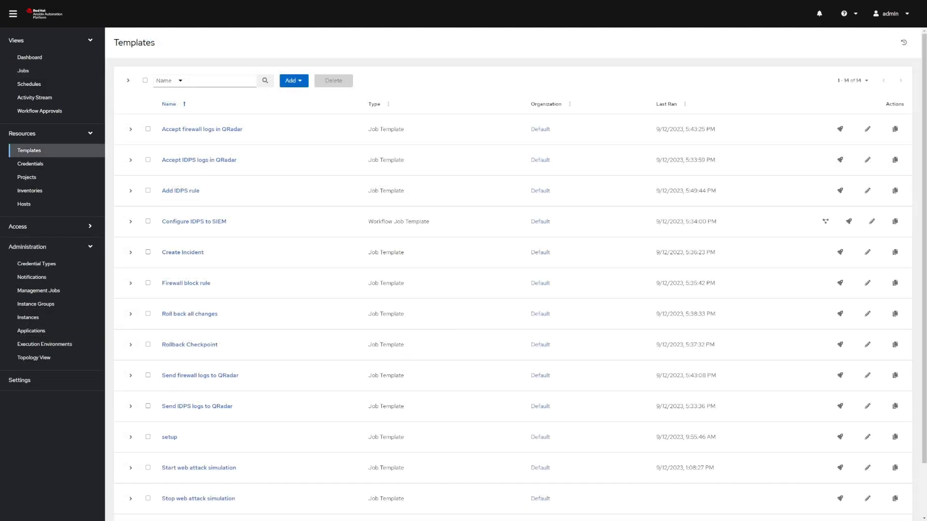
mouse_move(848, 219)
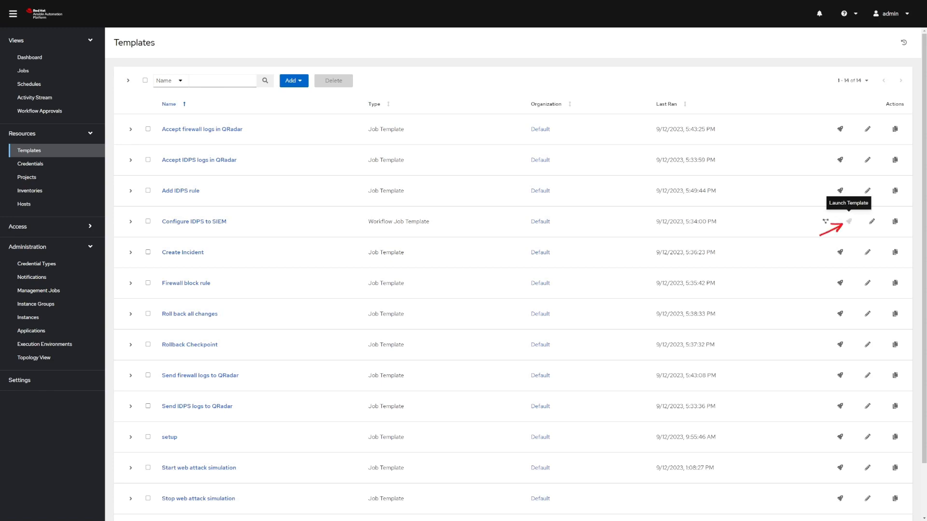
click(845, 222)
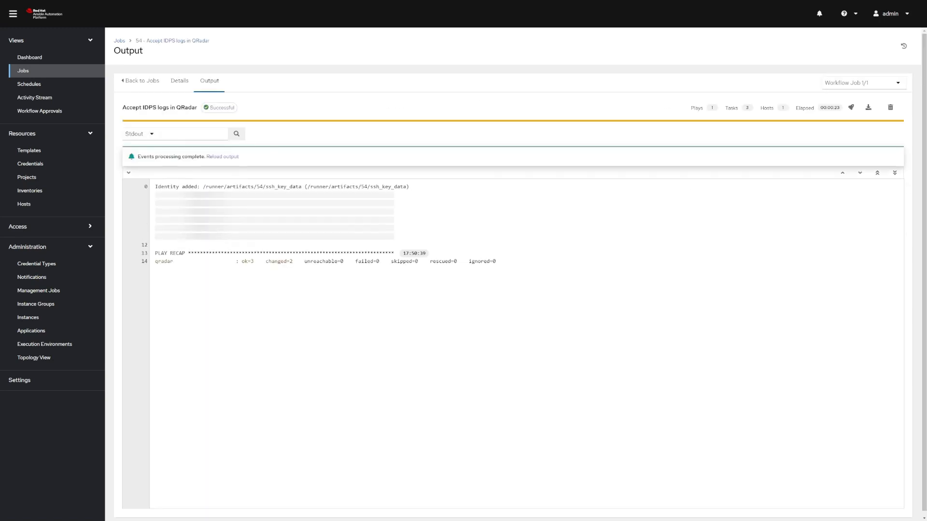
Move from the QRadar check back toward the Ansible job templates
click(223, 157)
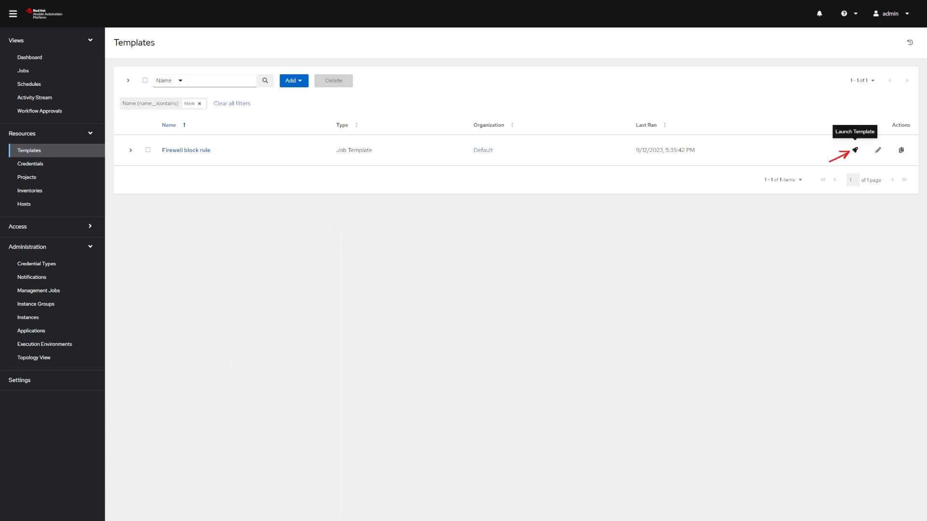
Launch the Firewall block rule job template
click(855, 149)
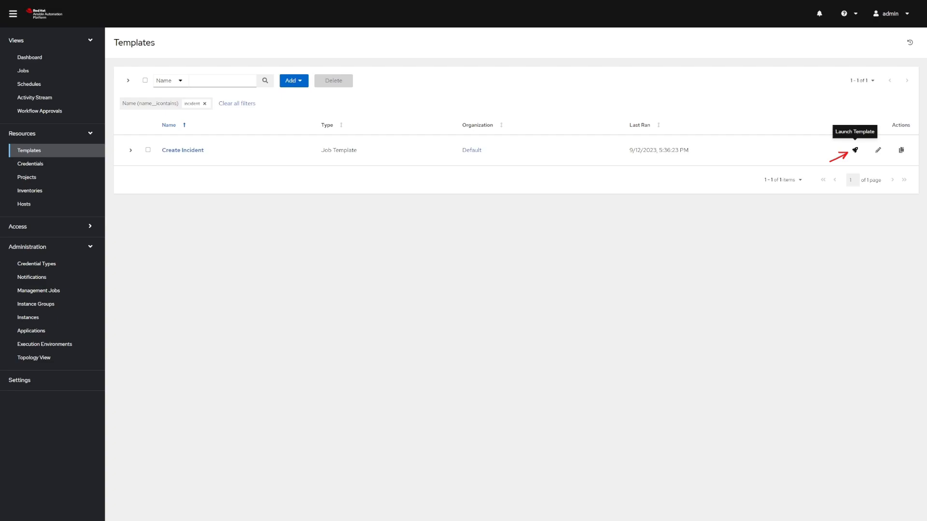
Start Create Incident and advance its suspicious-IP survey to the preview
click(854, 150)
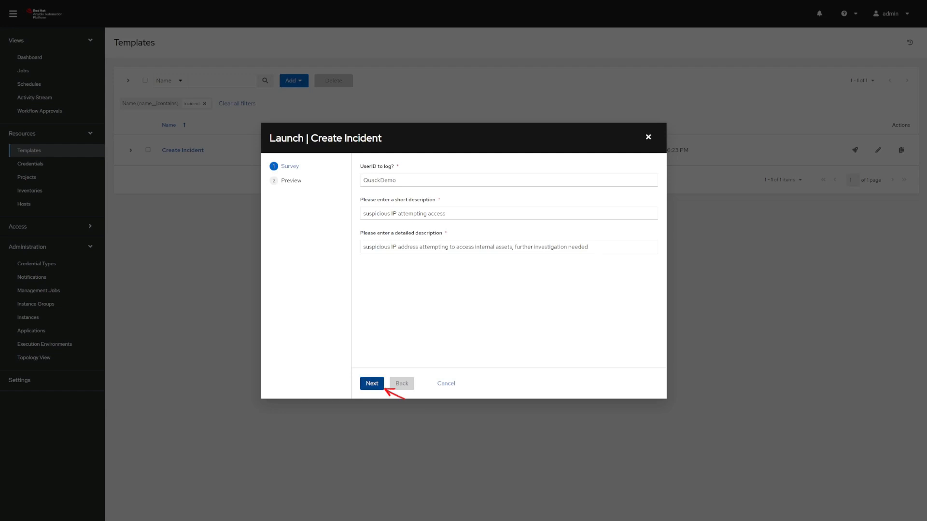
click(372, 383)
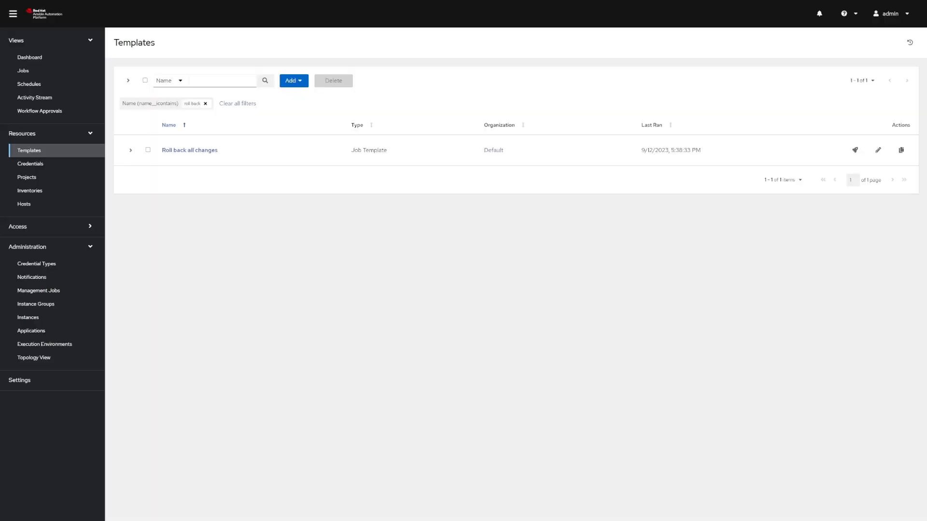
mouse_move(855, 150)
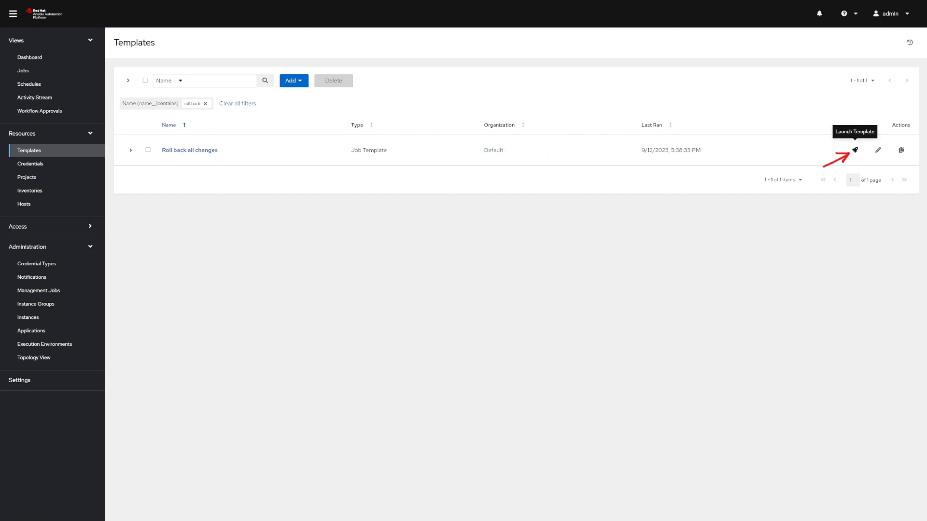
mouse_move(854, 150)
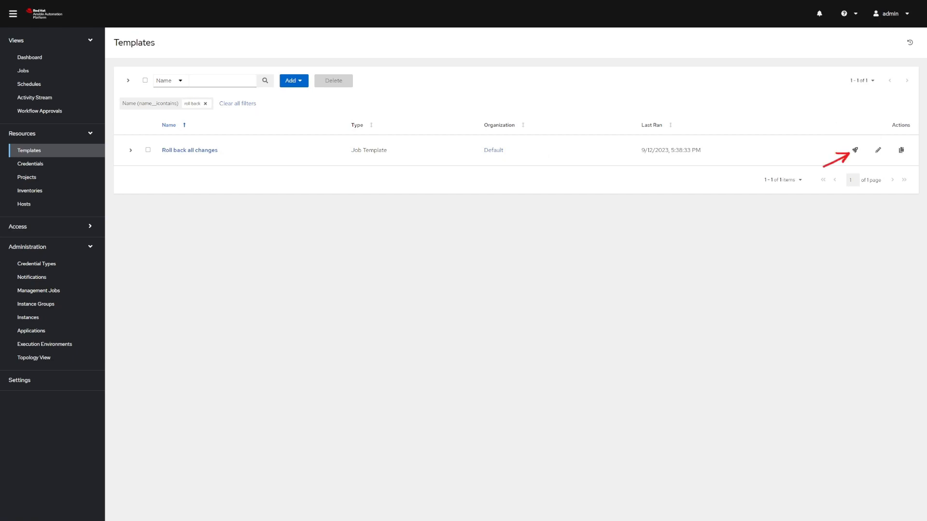
Launch Roll back all changes and follow its streaming Snort, QRadar and Check Point tasks
click(853, 150)
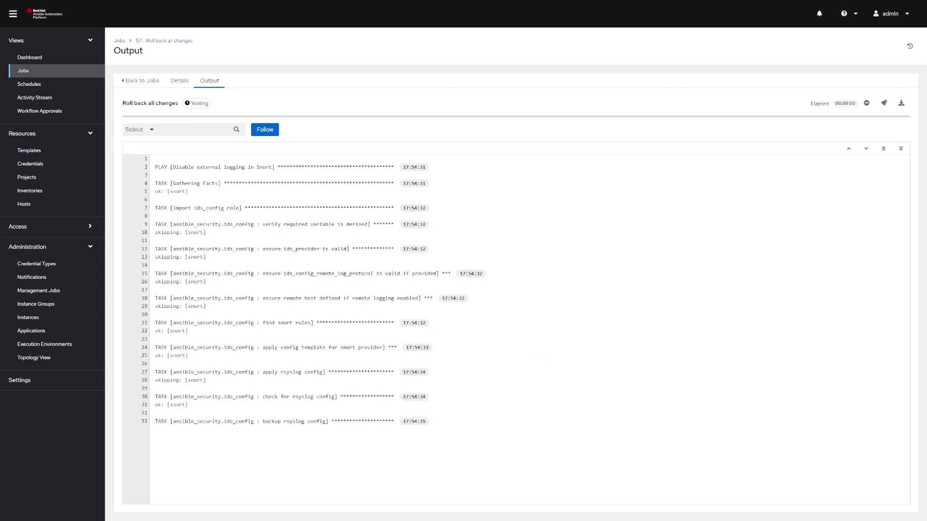
click(265, 129)
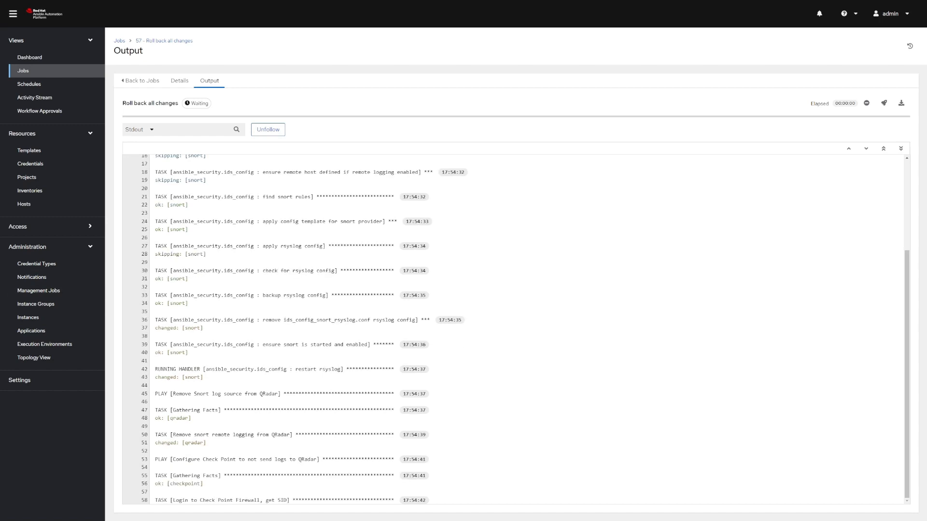
scroll(down, 3)
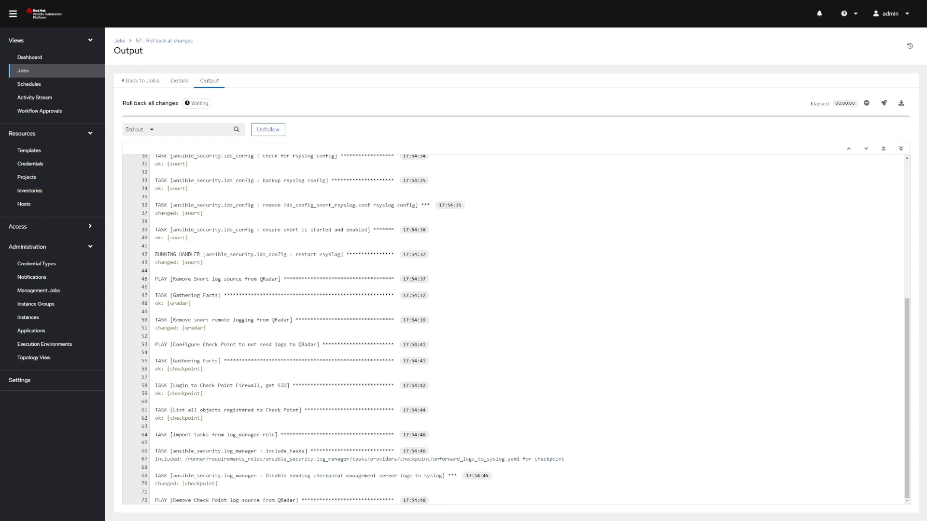
scroll(down, 3)
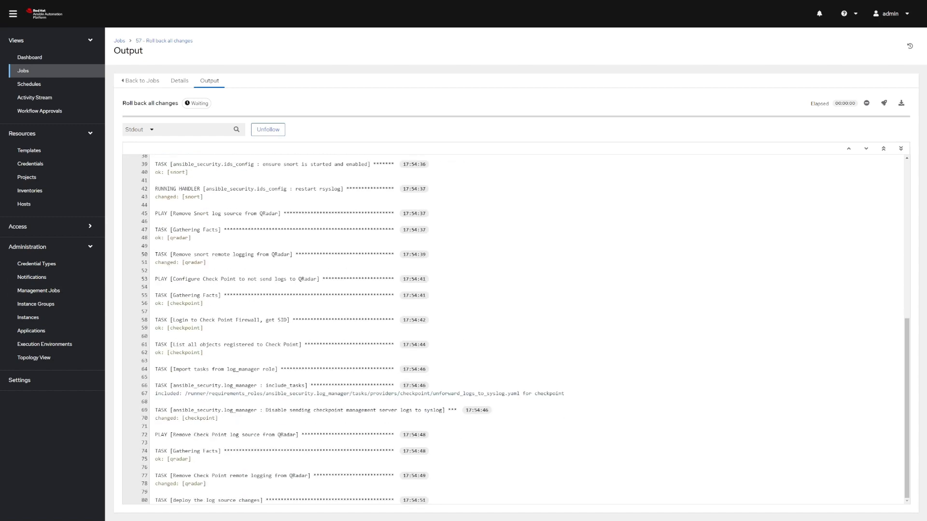